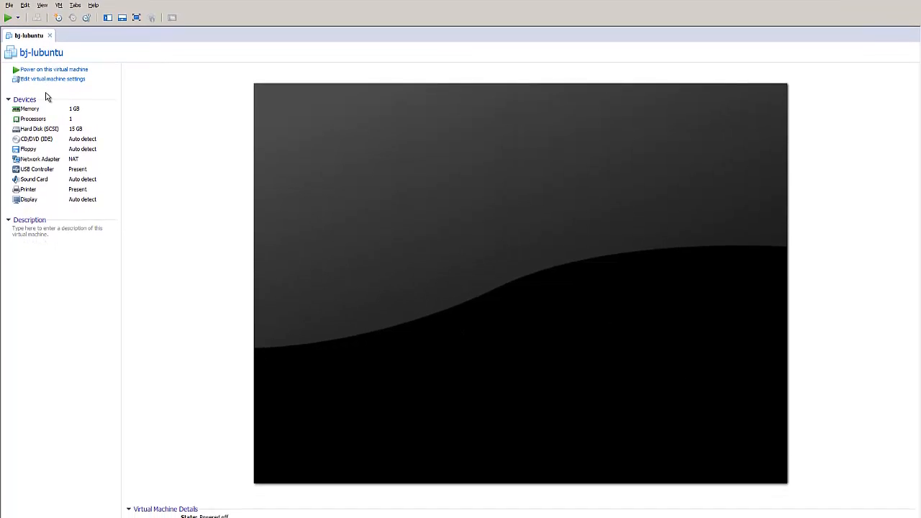
Attach the Lubuntu installer ISO image to the VM's CD/DVD (IDE) drive
click(52, 79)
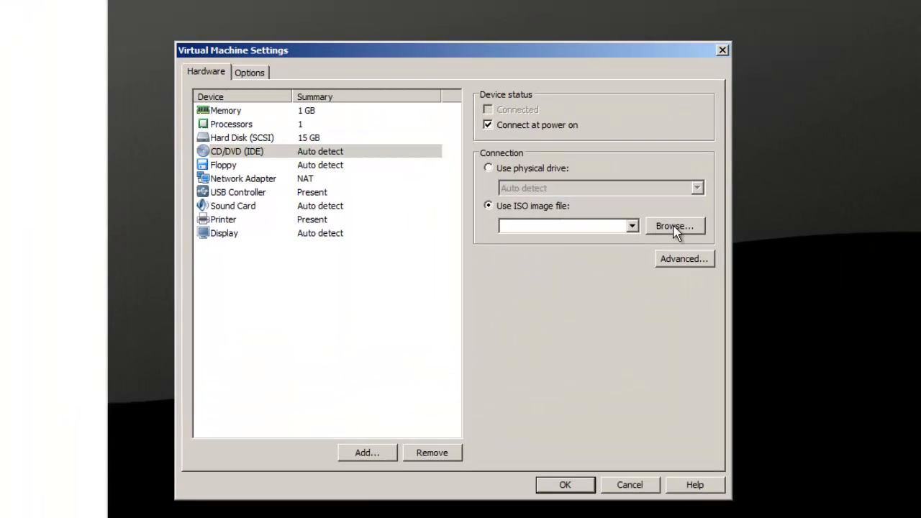
click(674, 226)
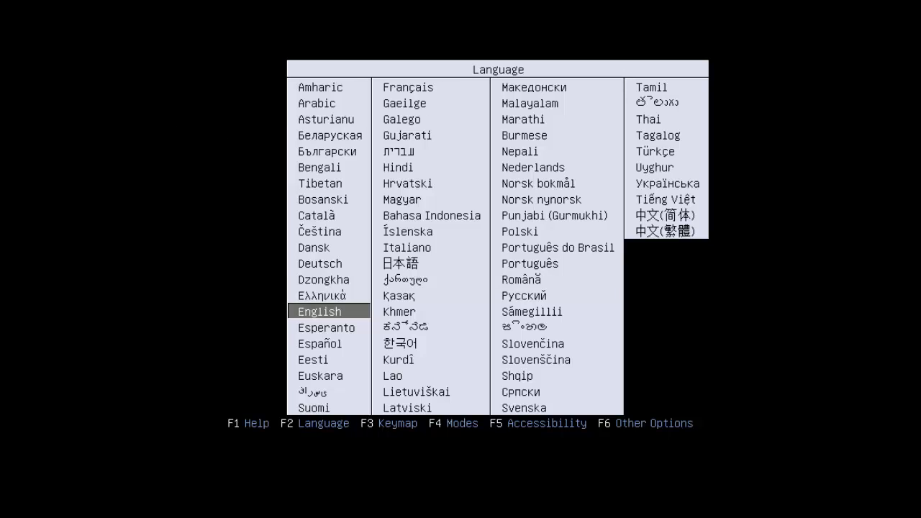
Choose English for boot menu and installer, and the English (US) keyboard layout
key(Return)
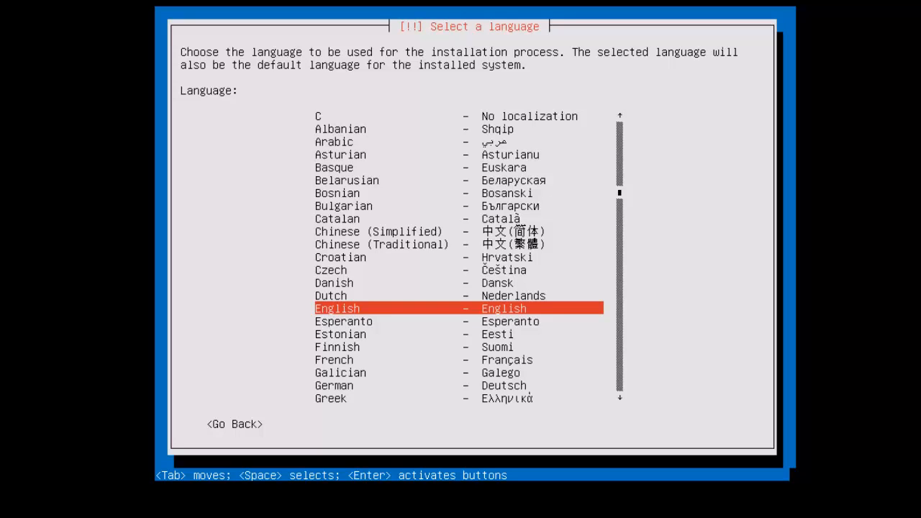
key(Return)
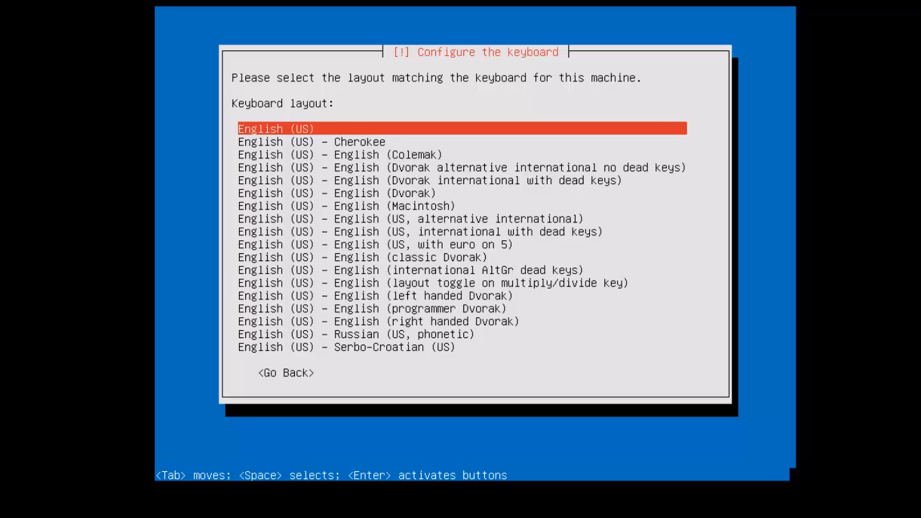
key(Return)
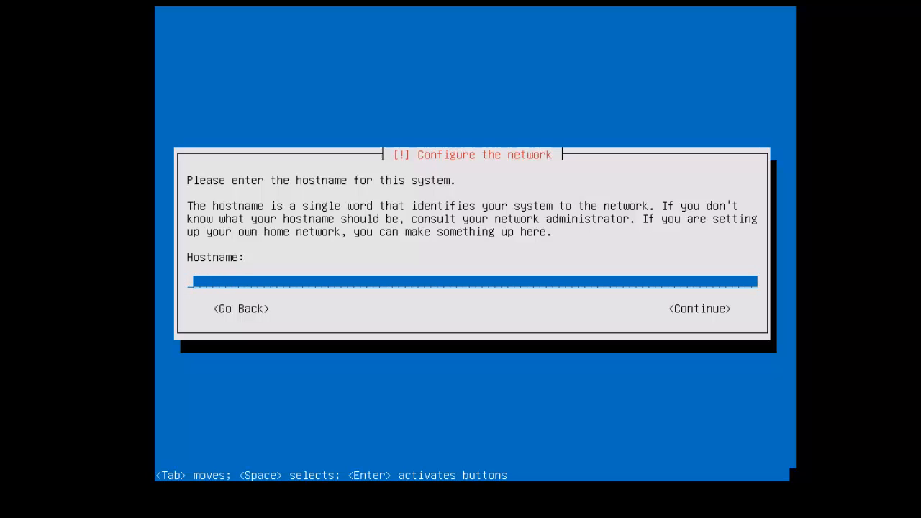
Set the hostname to bj-lubuntu
text(bj-)
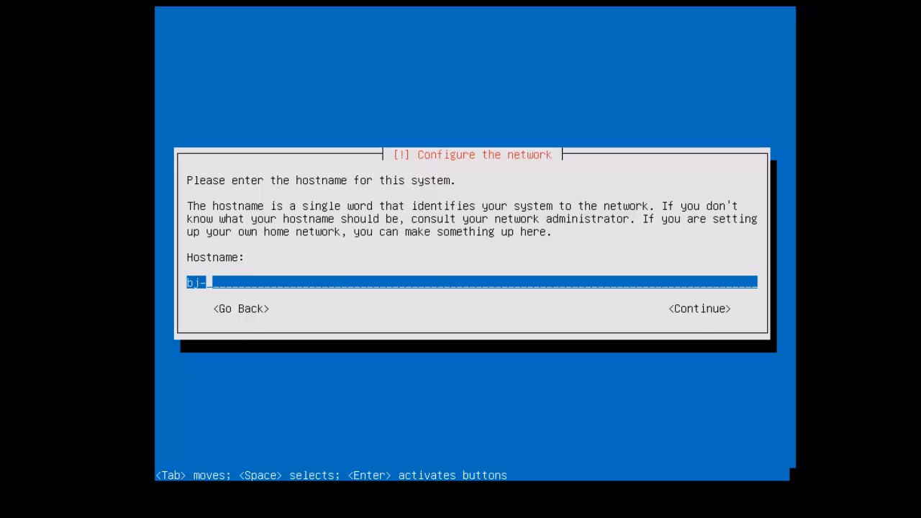
text(lubun)
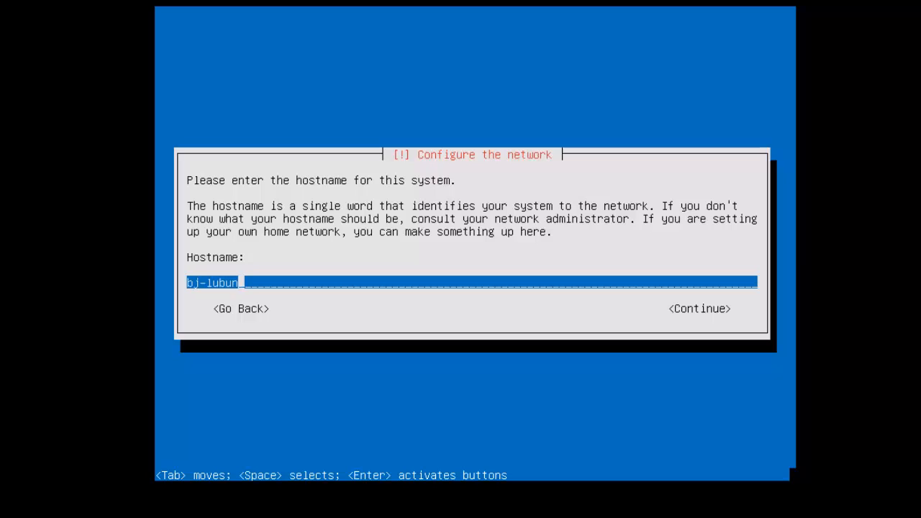
text(tu)
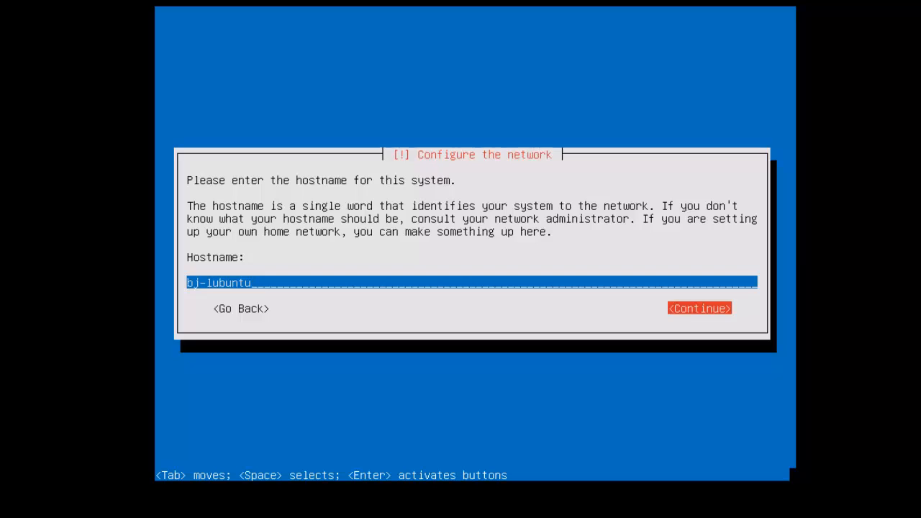
click(699, 308)
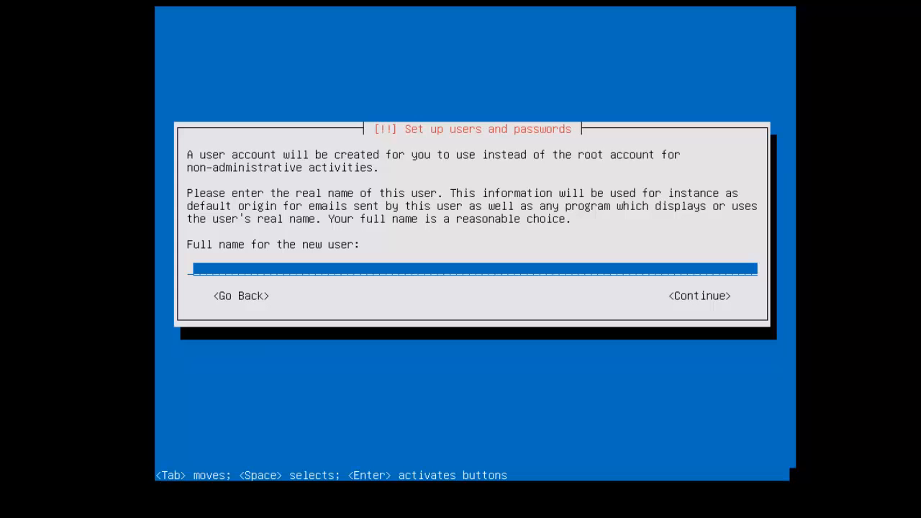
Enter the full name bjtechnews for the new user and set its password
text(bjtechnews)
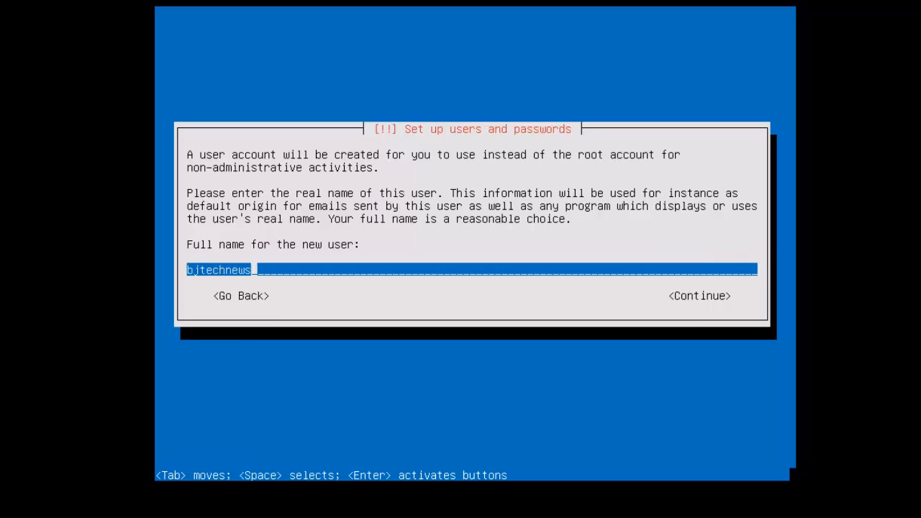
click(698, 296)
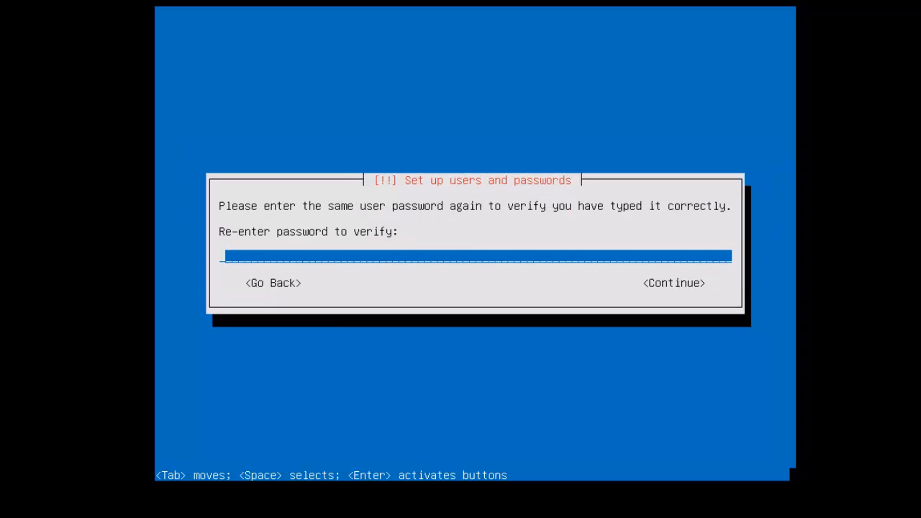
text(***)
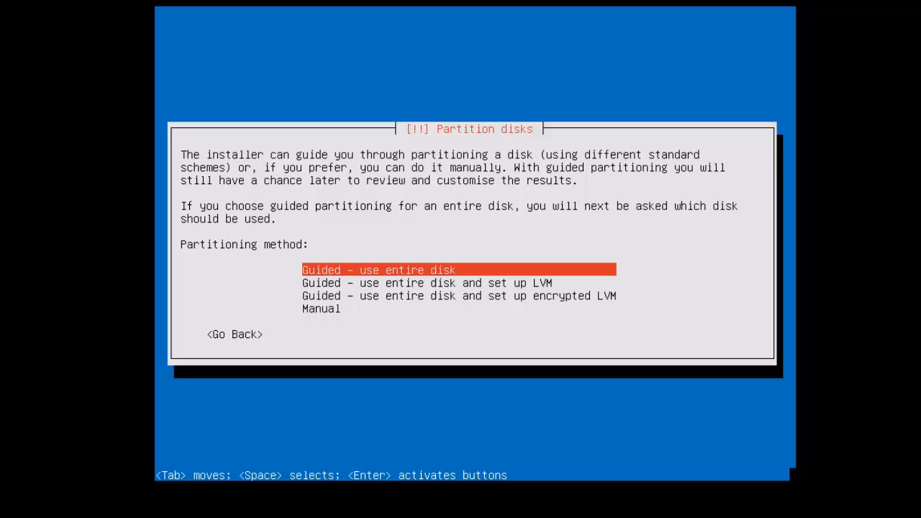
Partition the entire 16.1 GB sda disk with guided partitioning and write the changes
key(Return)
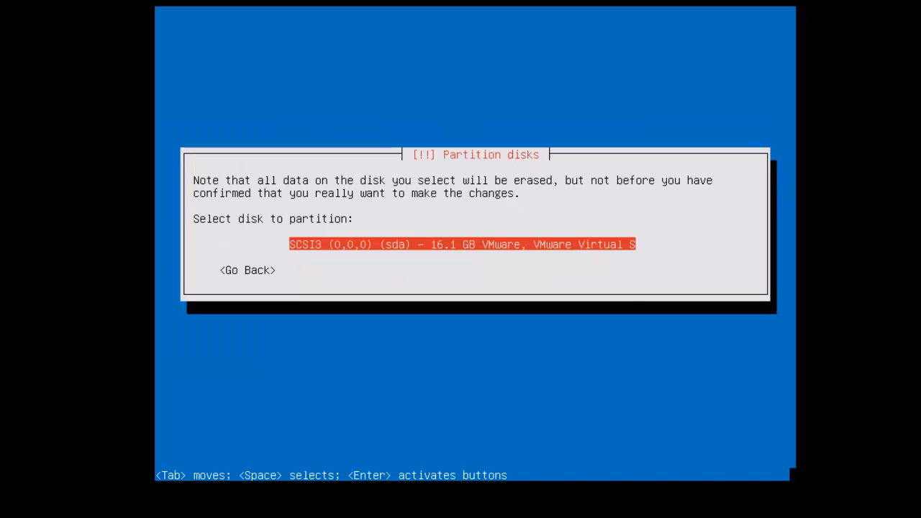
key(Return)
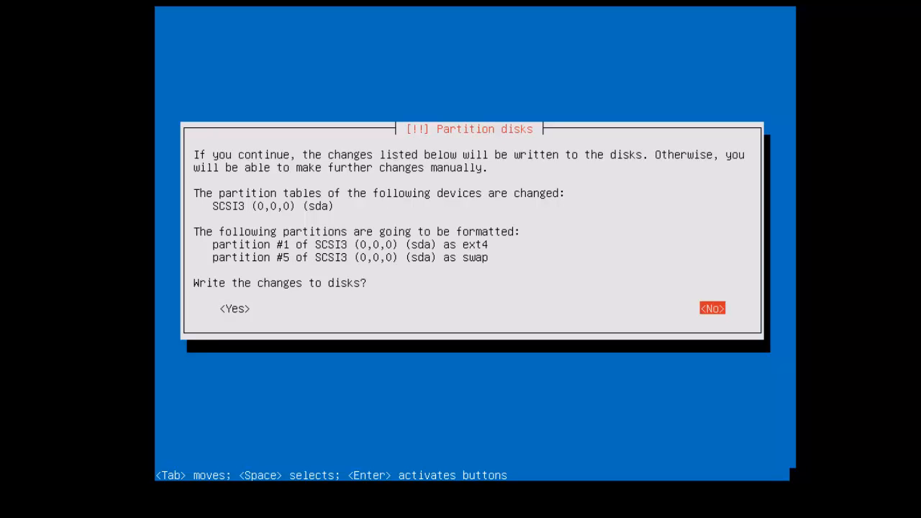
key(Tab)
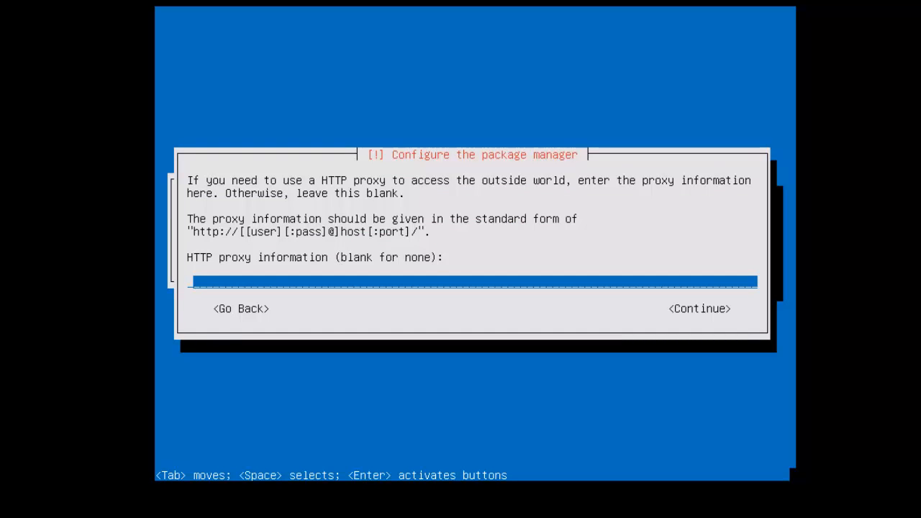
Skip the HTTP proxy, install GRUB to the master boot record, and finish installing
click(698, 308)
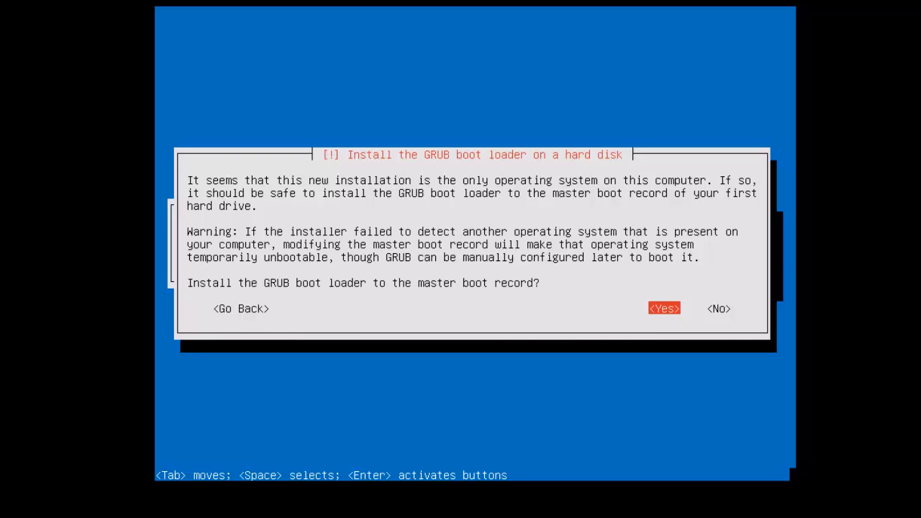
click(664, 309)
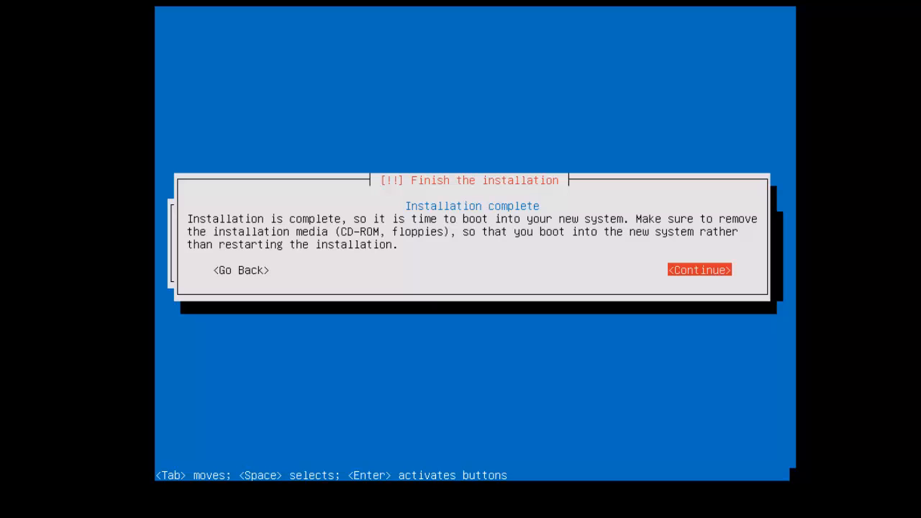
click(698, 269)
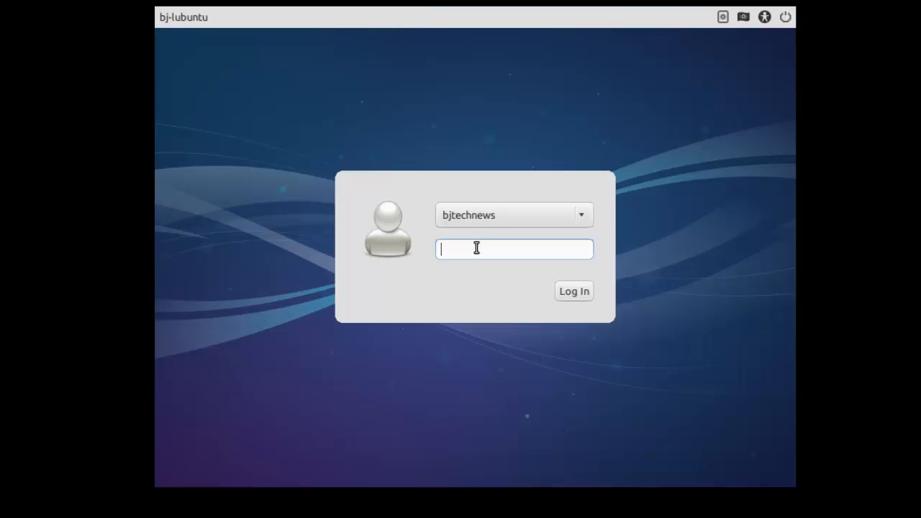
mouse_move(395, 144)
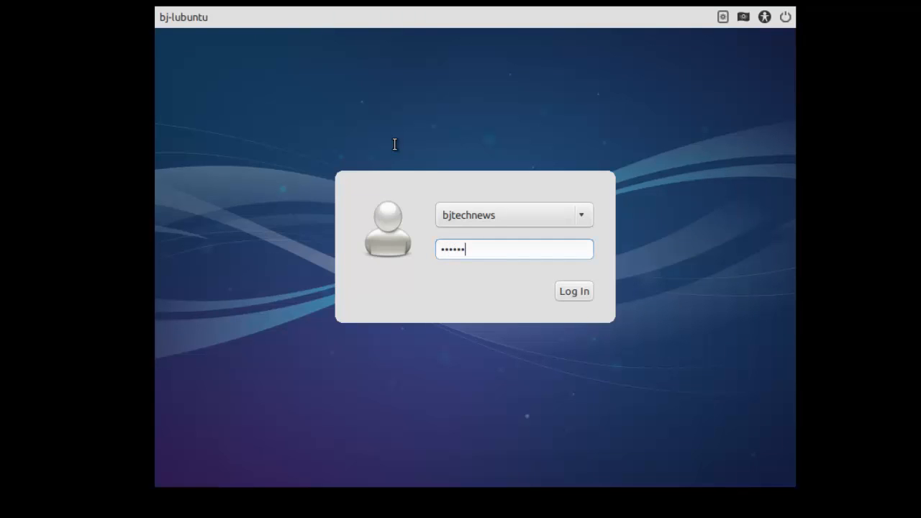
Log in to the new user account at the LightDM screen
click(574, 291)
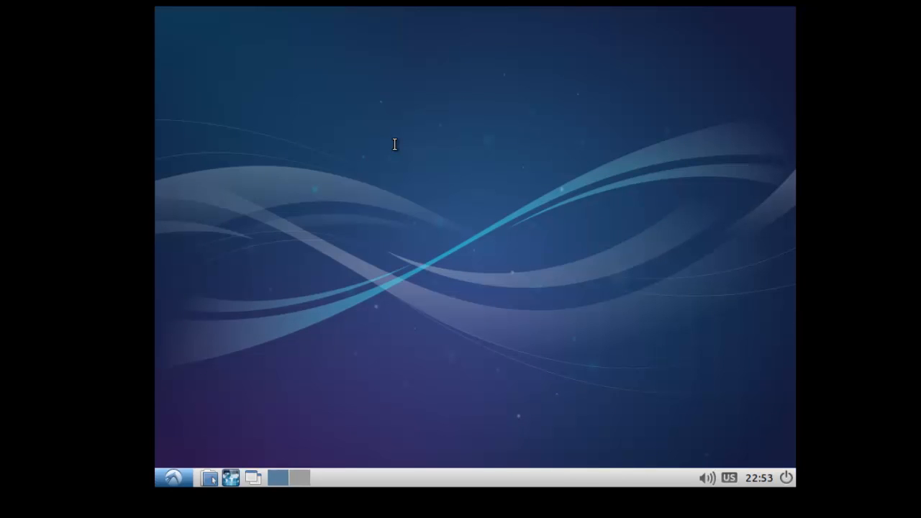
mouse_move(500, 324)
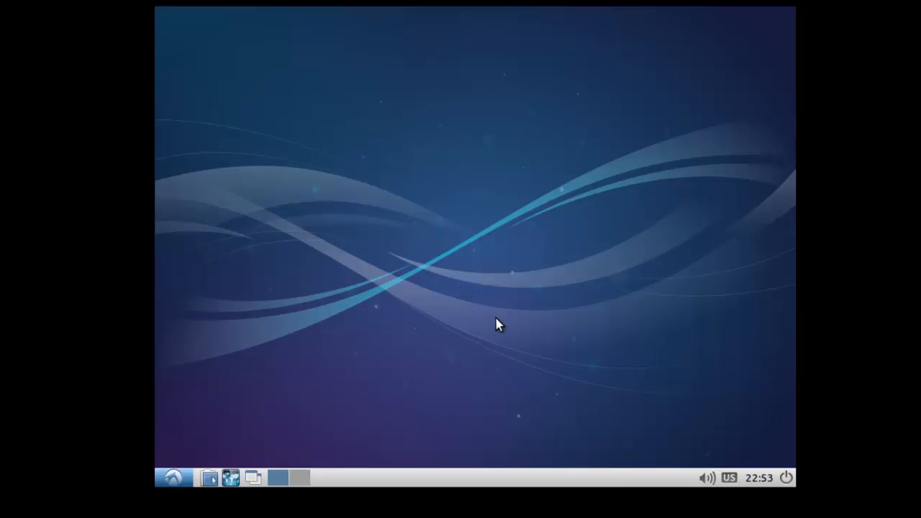
mouse_move(486, 317)
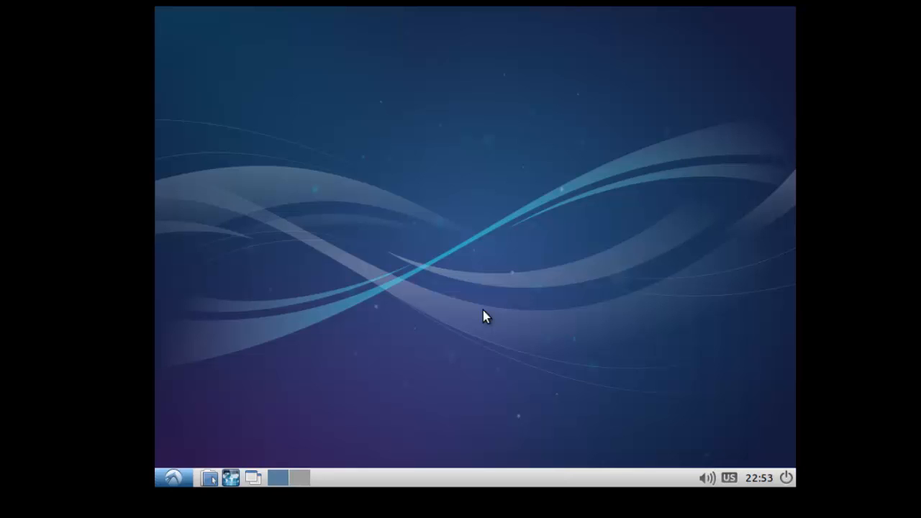
mouse_move(475, 310)
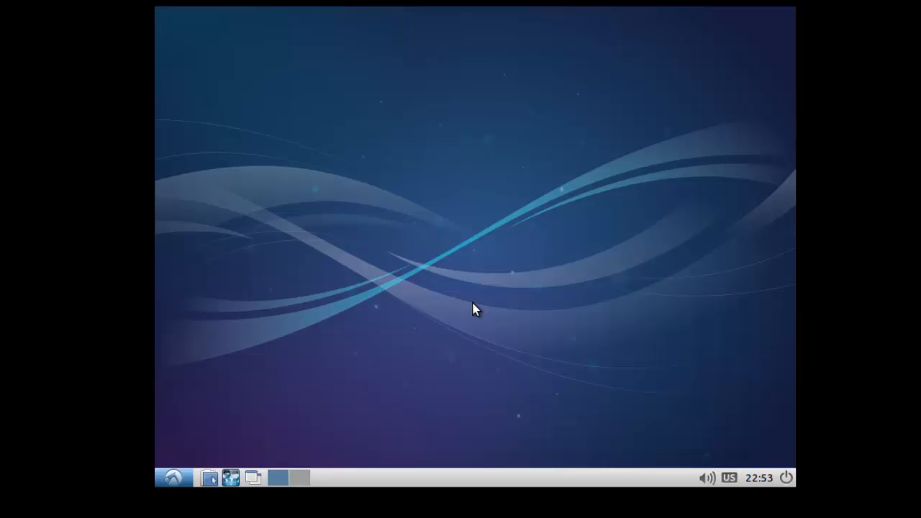
mouse_move(190, 330)
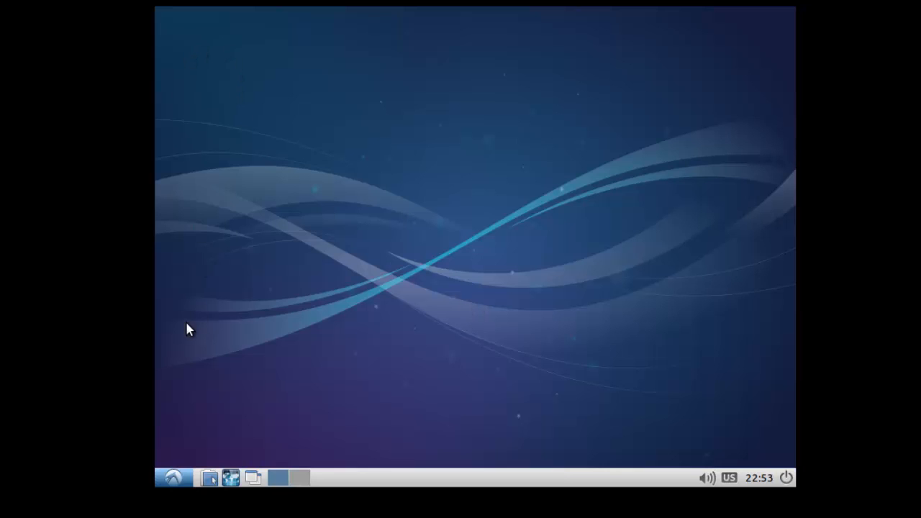
mouse_move(173, 19)
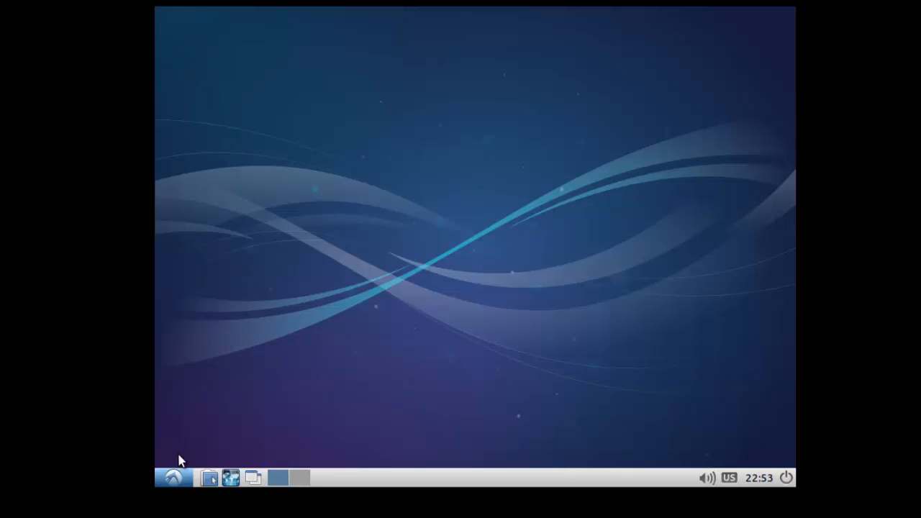
Browse the Lubuntu application menu and desktop right-click menu for Monitor Settings
click(172, 477)
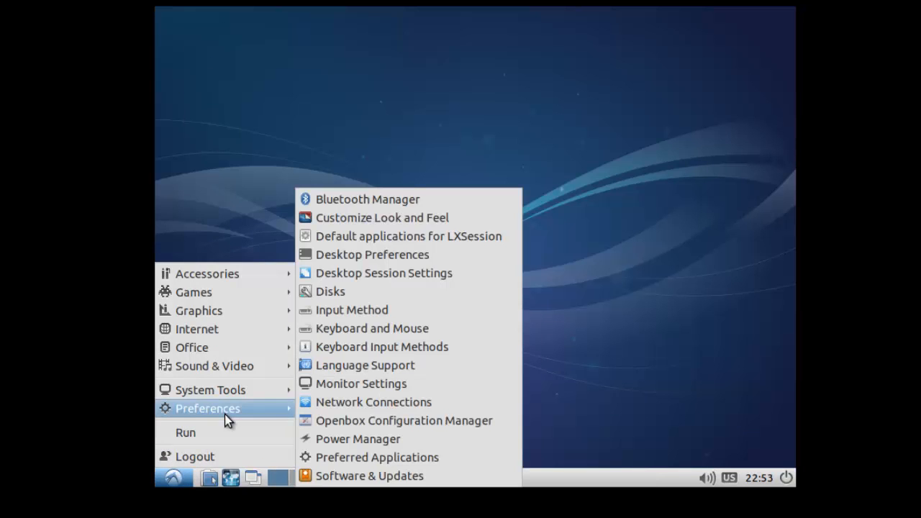
mouse_move(256, 346)
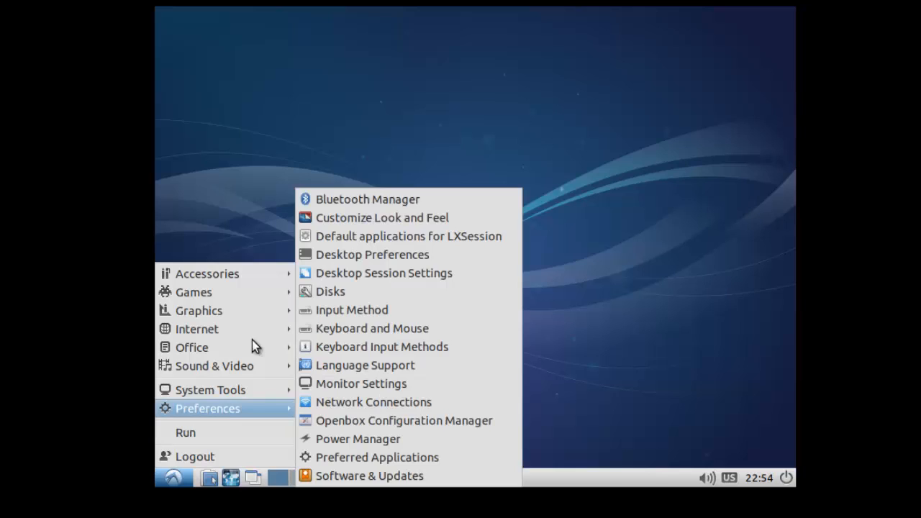
right_click(393, 94)
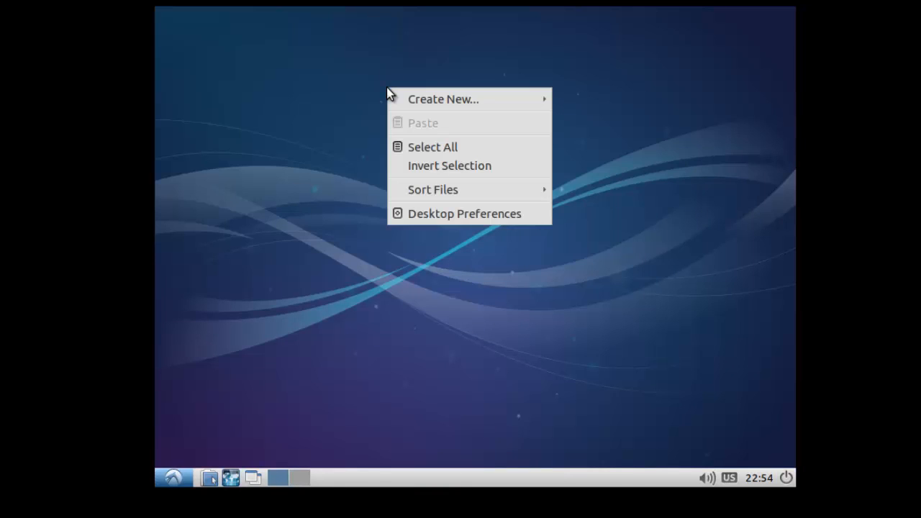
mouse_move(460, 214)
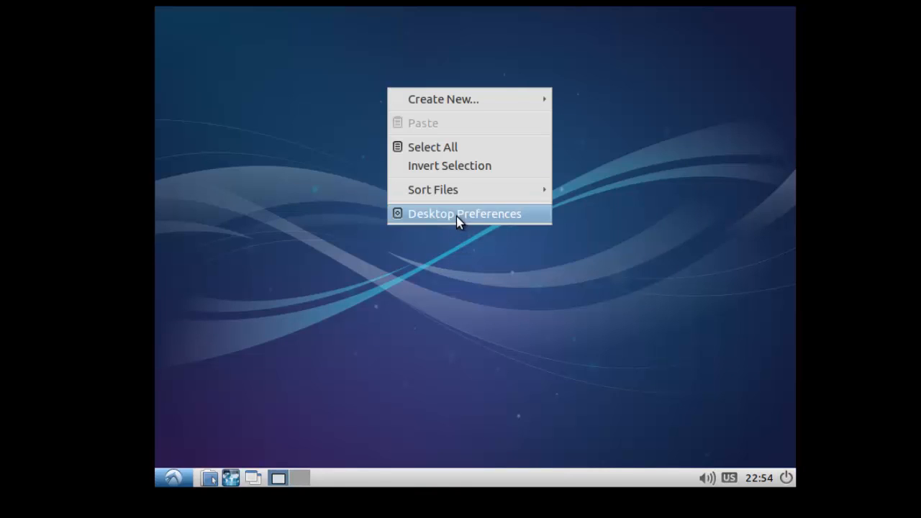
click(464, 213)
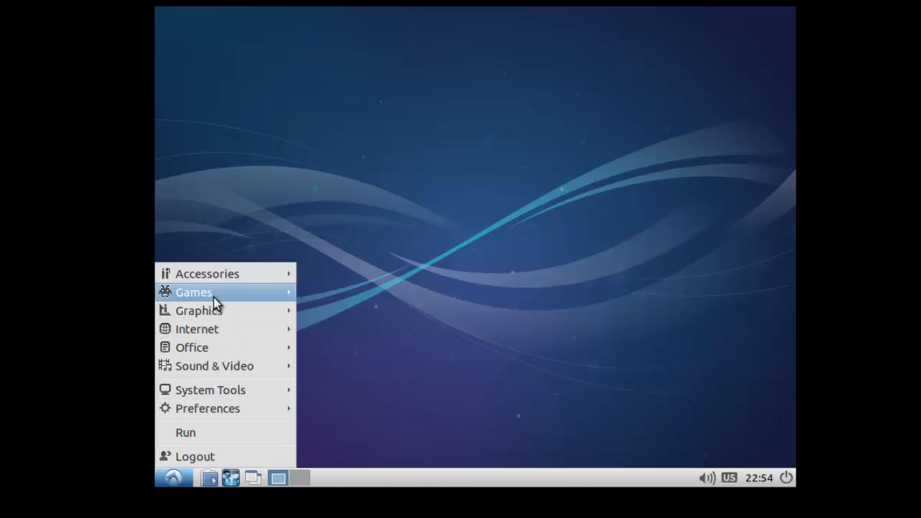
mouse_move(220, 311)
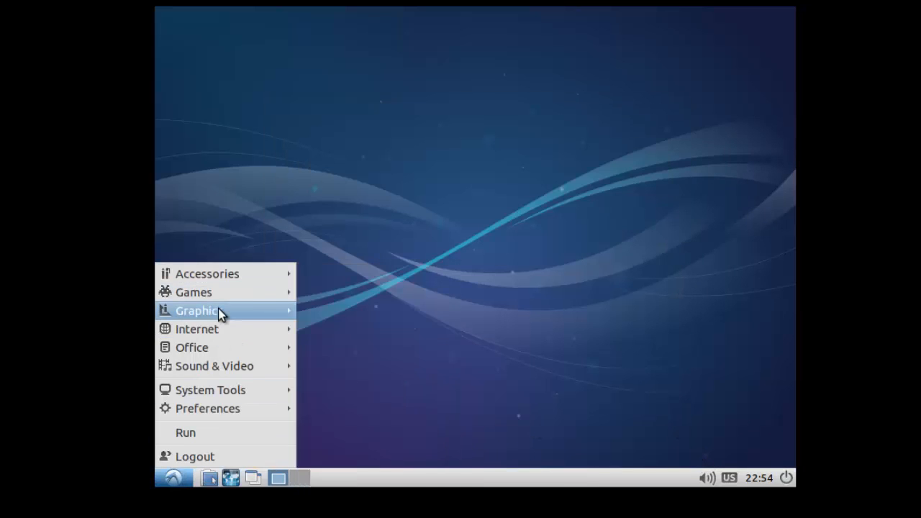
mouse_move(231, 389)
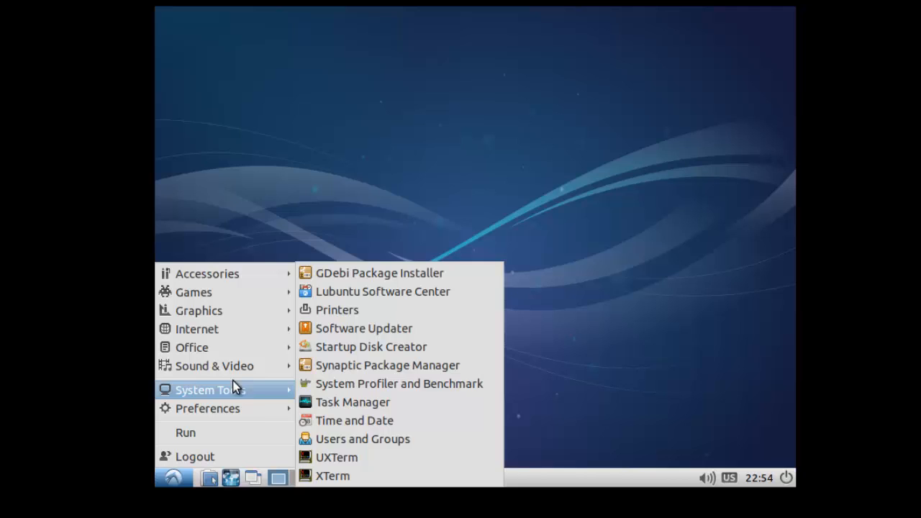
mouse_move(208, 408)
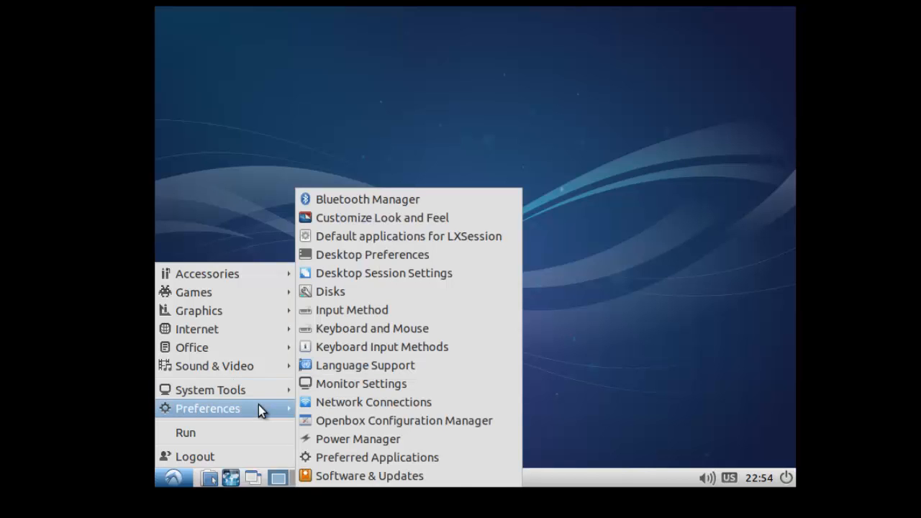
mouse_move(361, 384)
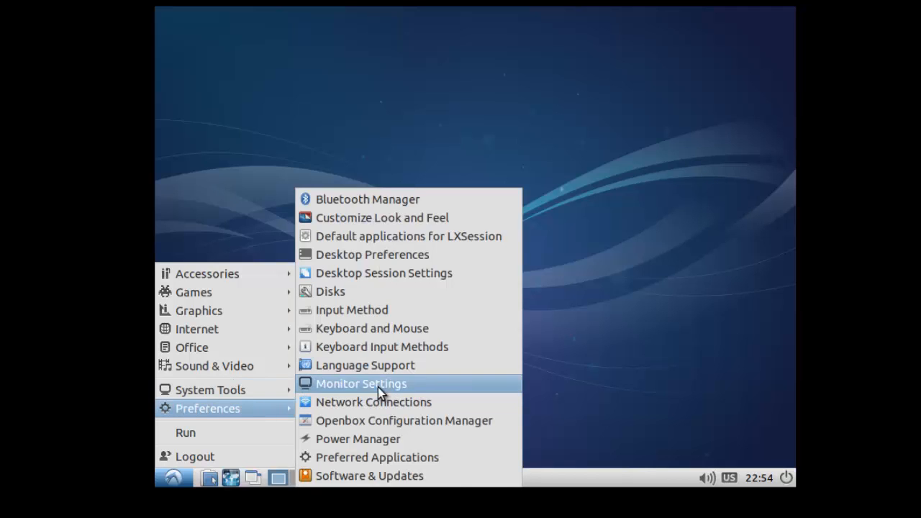
Open Monitor Settings and pick a larger screen resolution such as 1280x960
click(361, 383)
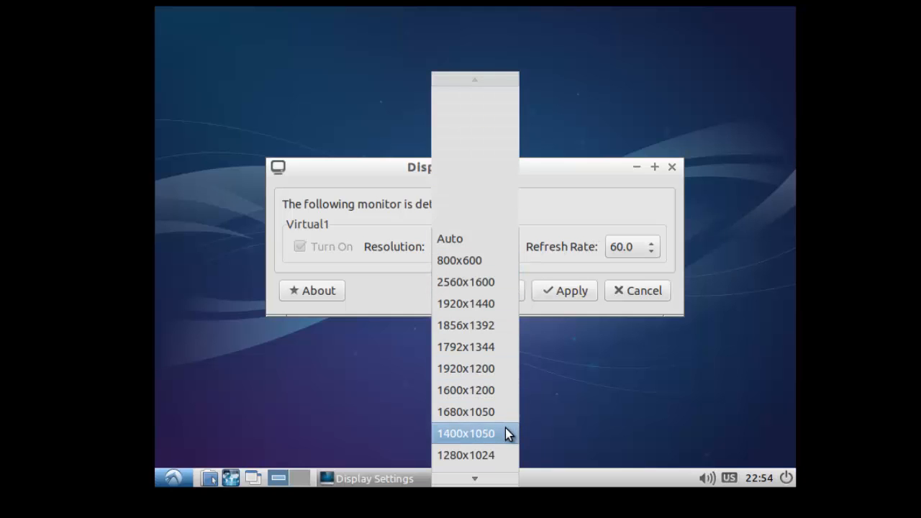
scroll(down, 3)
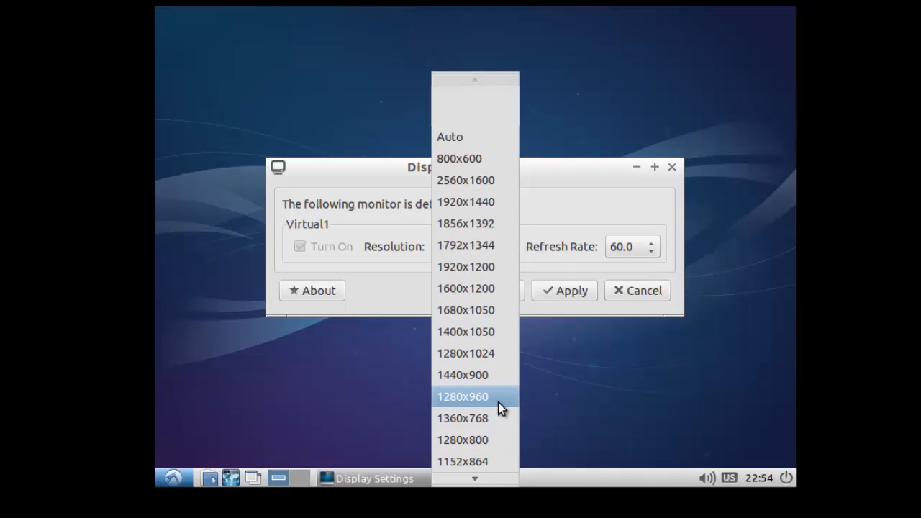
click(462, 397)
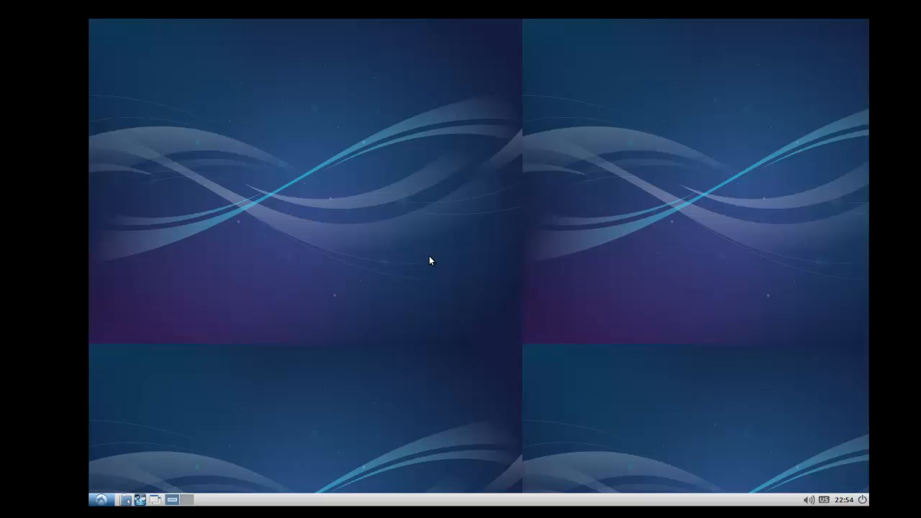